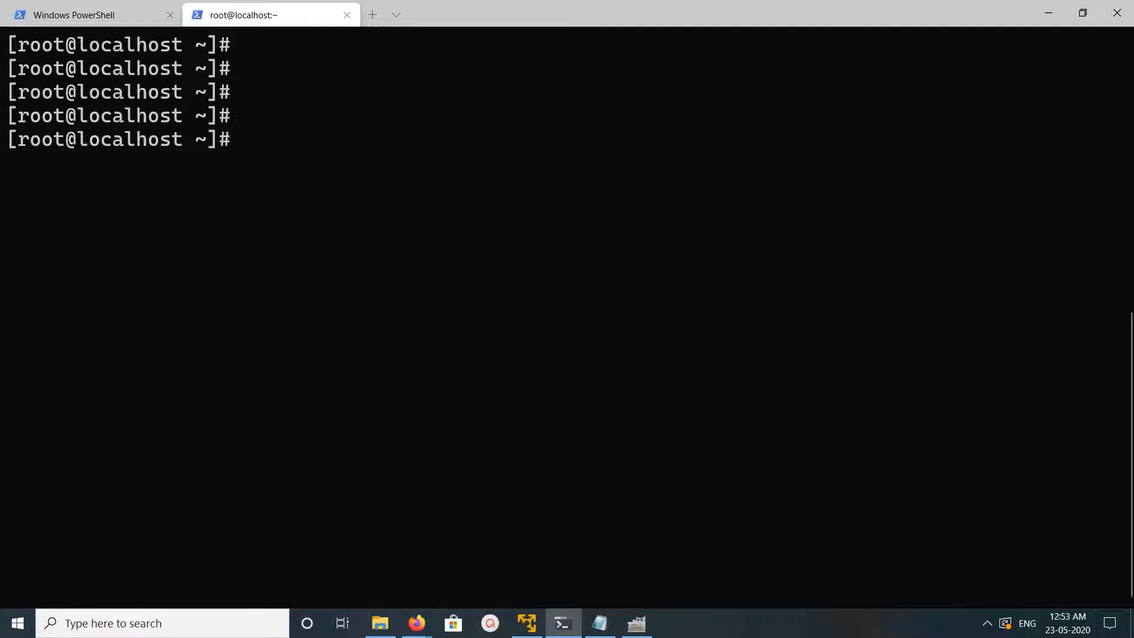
Step: Write /etc/yum.repos.d/mongodb-org-4.2.repo in vi with the mongodb-org-4.2 repo definition and save
{"action": "type", "text": "vi"}
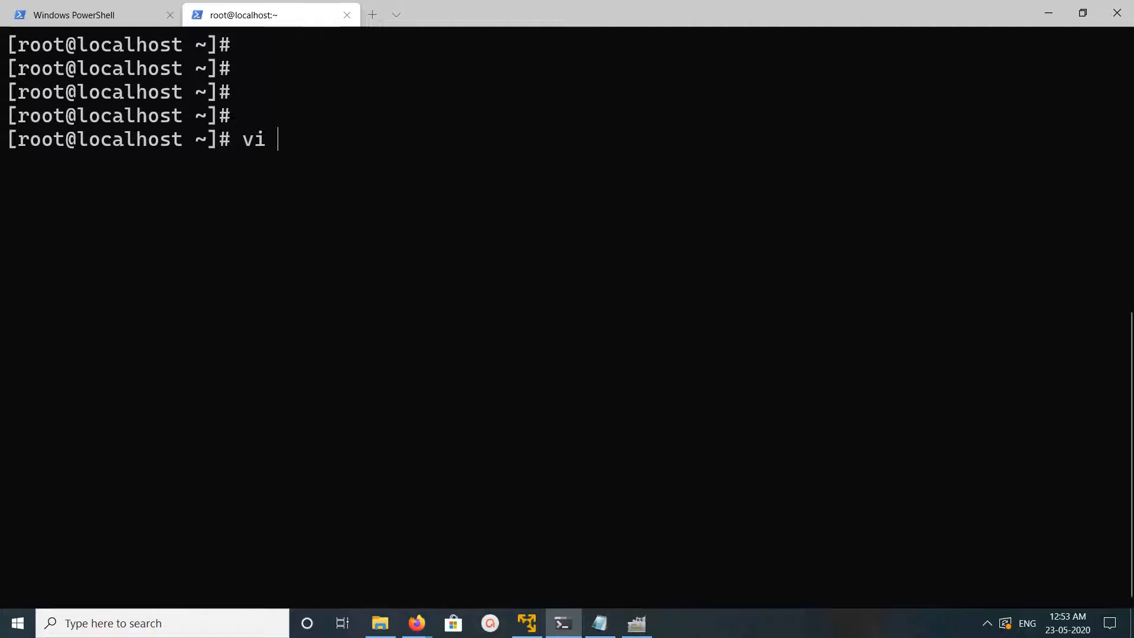
{"action": "type", "text": "/etc/yum.repos.d/mongodb-org-4.2.repo"}
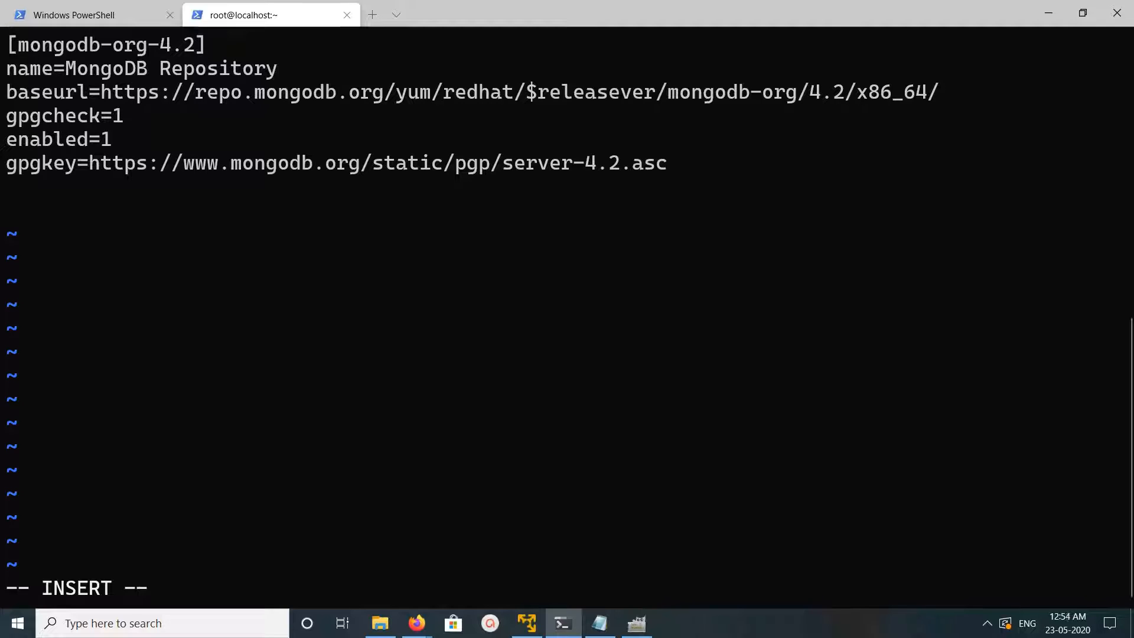
{"action": "type", "text": ":wq"}
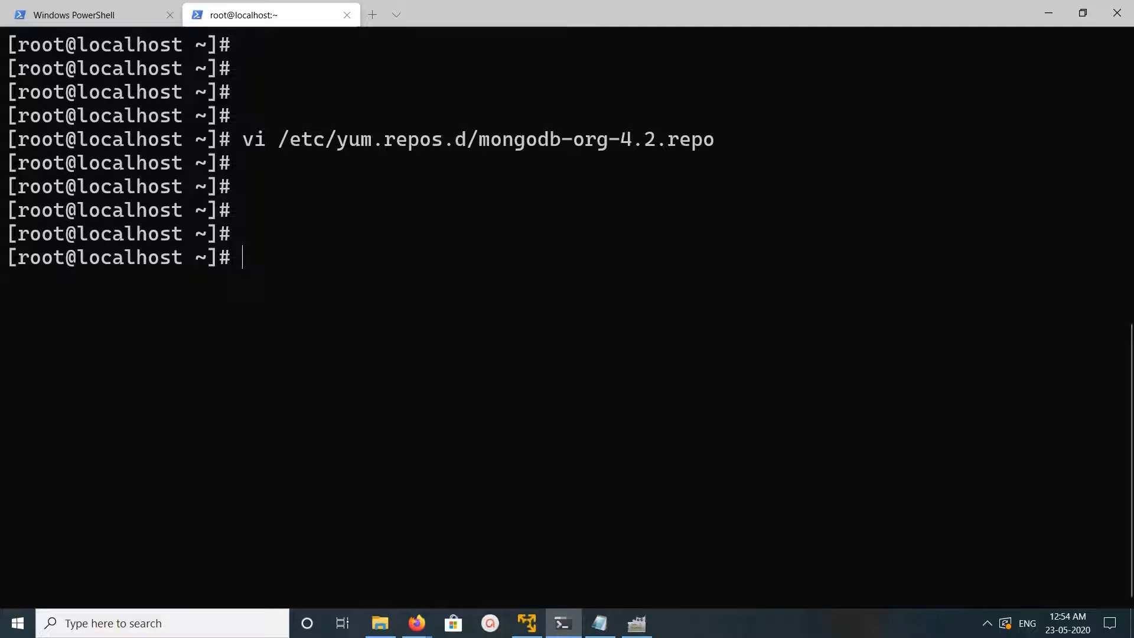
Step: Run yum update to load the MongoDB repo metadata, then cancel the nodejs upgrade with Ctrl+C
{"action": "type", "text": "yum update"}
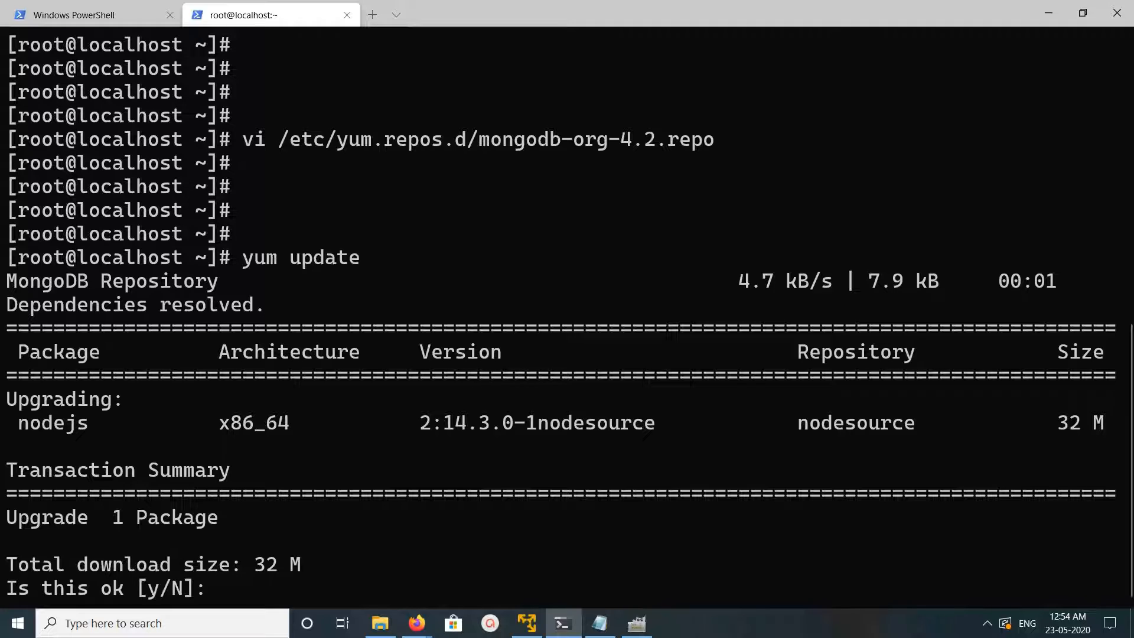
{"action": "key", "text": "ctrl+c"}
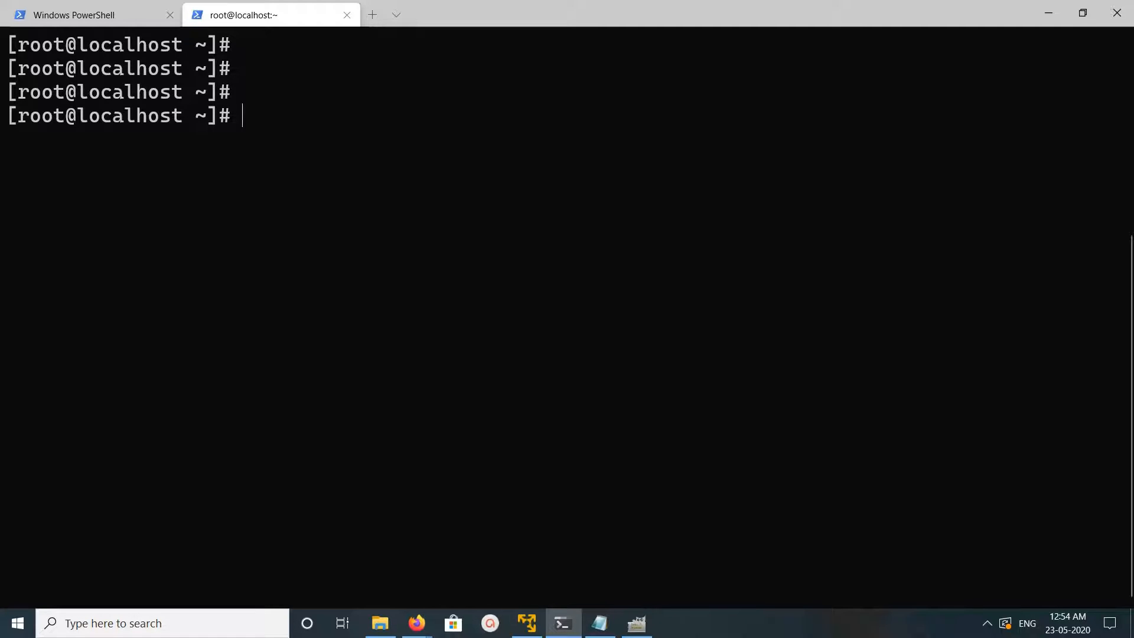
Step: Search yum for mongodb-org and start yum install mongodb-org up to the [y/N] prompt
{"action": "type", "text": "yum searc"}
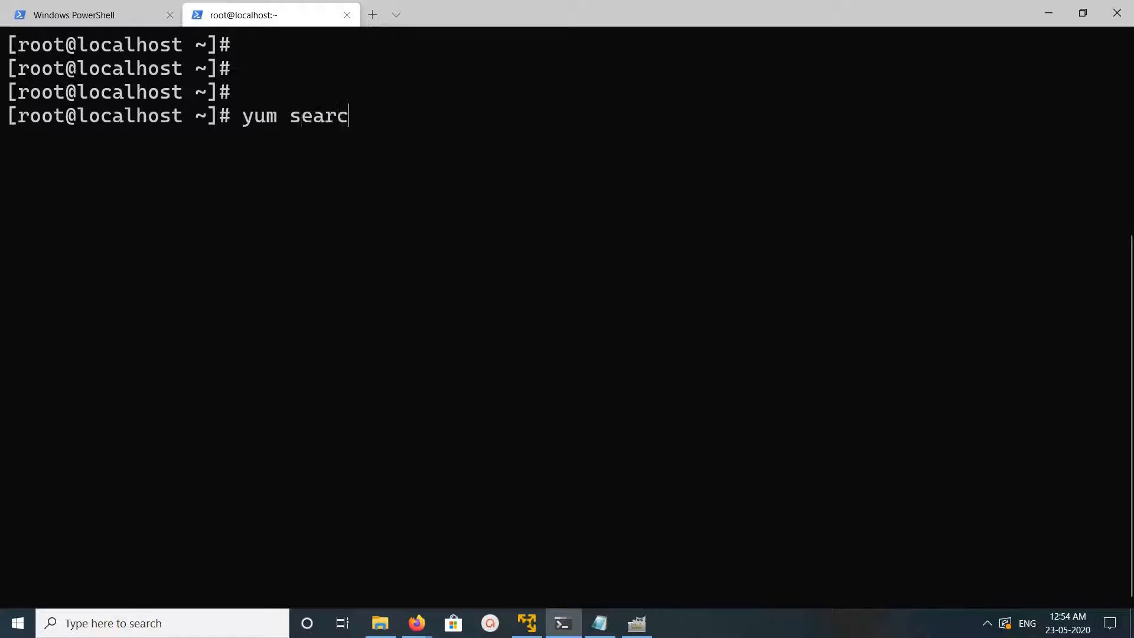
{"action": "type", "text": "h mongodb-org"}
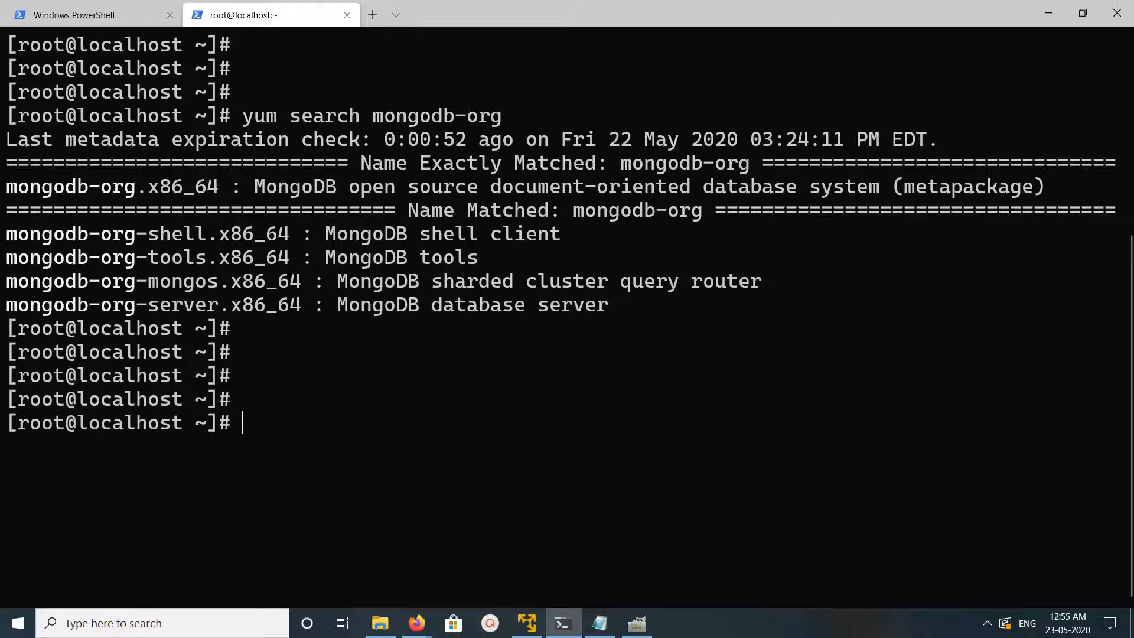
{"action": "type", "text": "yum search mongodb-org"}
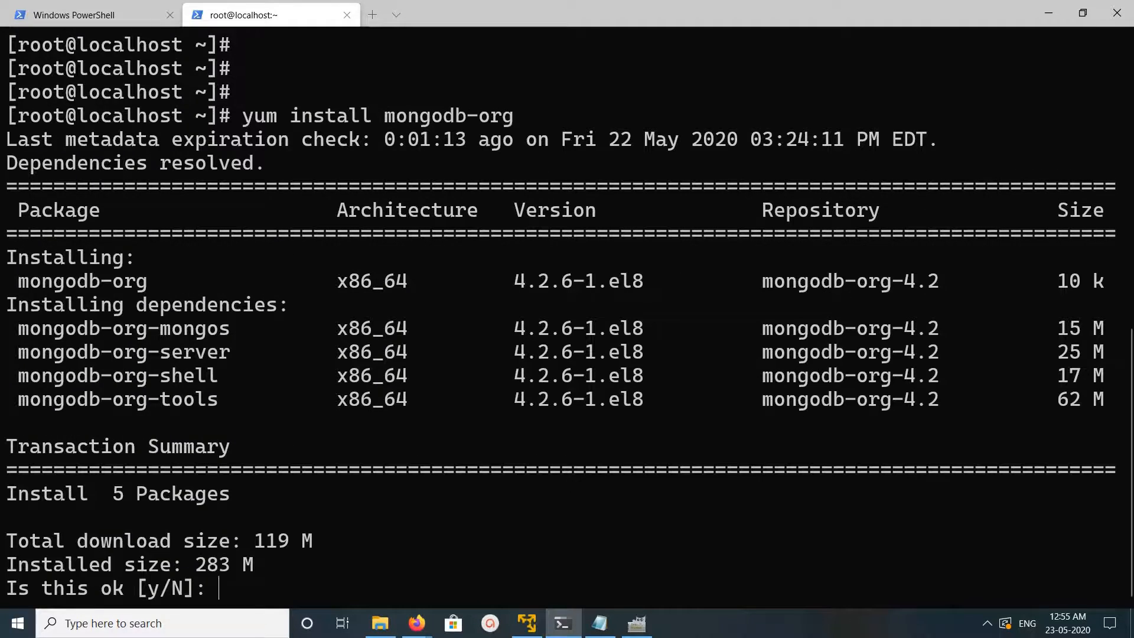
Step: Answer y to install the five packages and y again to import the MongoDB 4.2 GPG key
{"action": "type", "text": "y"}
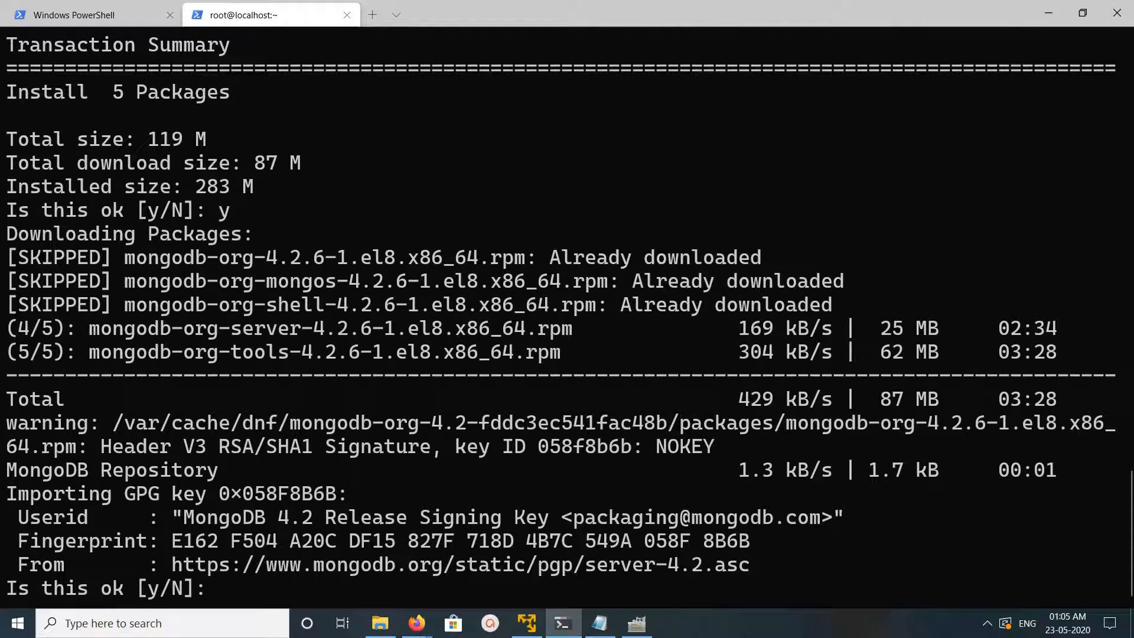
{"action": "type", "text": "y"}
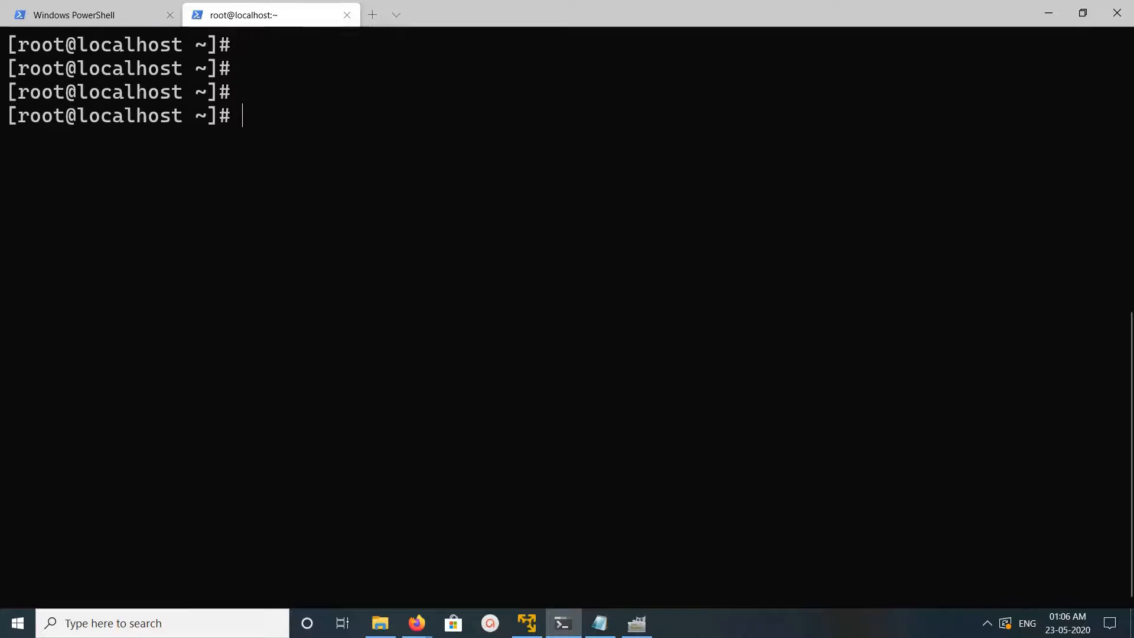
Step: Start mongod with systemctl and check its status shows active (running), leaving the pager with q
{"action": "type", "text": "systemctl start mongod"}
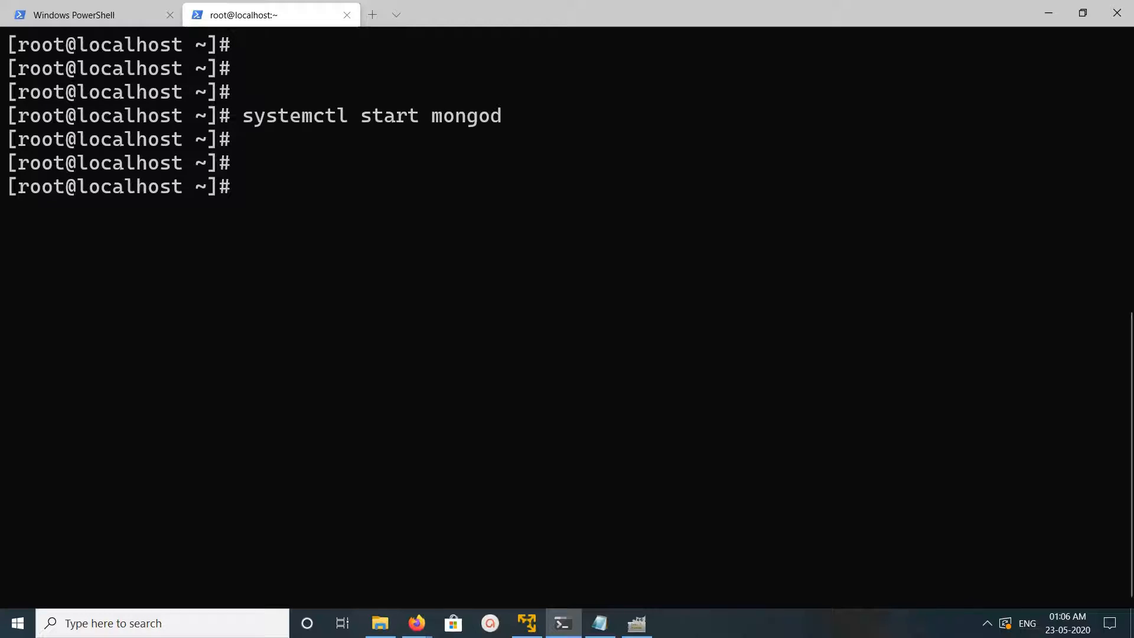
{"action": "type", "text": "systemctl start mongod"}
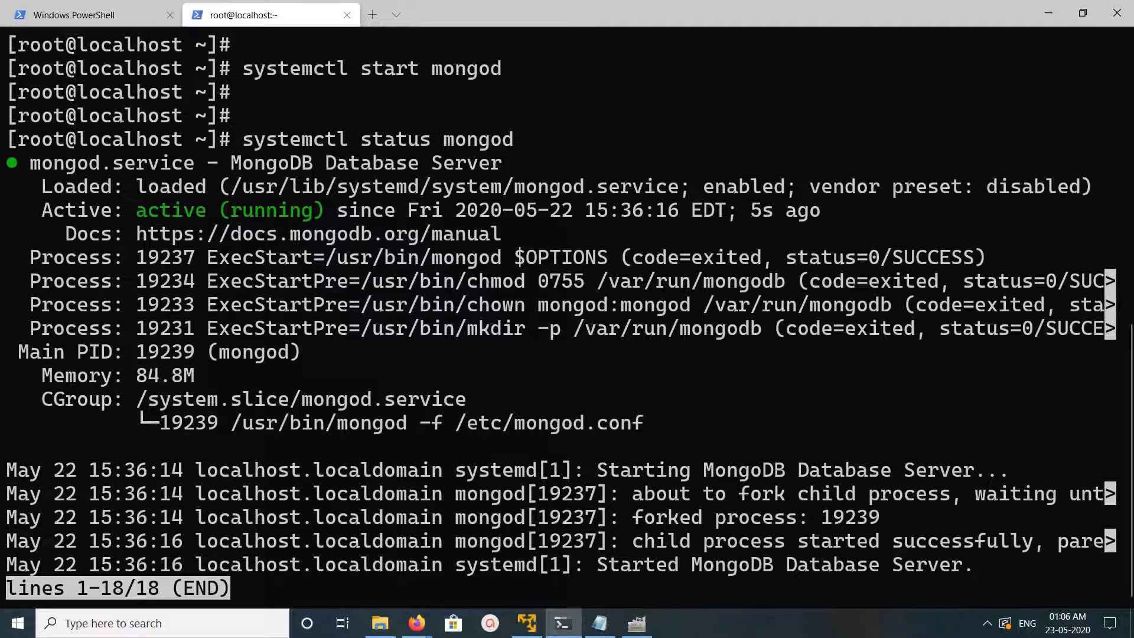
{"action": "key", "text": "q"}
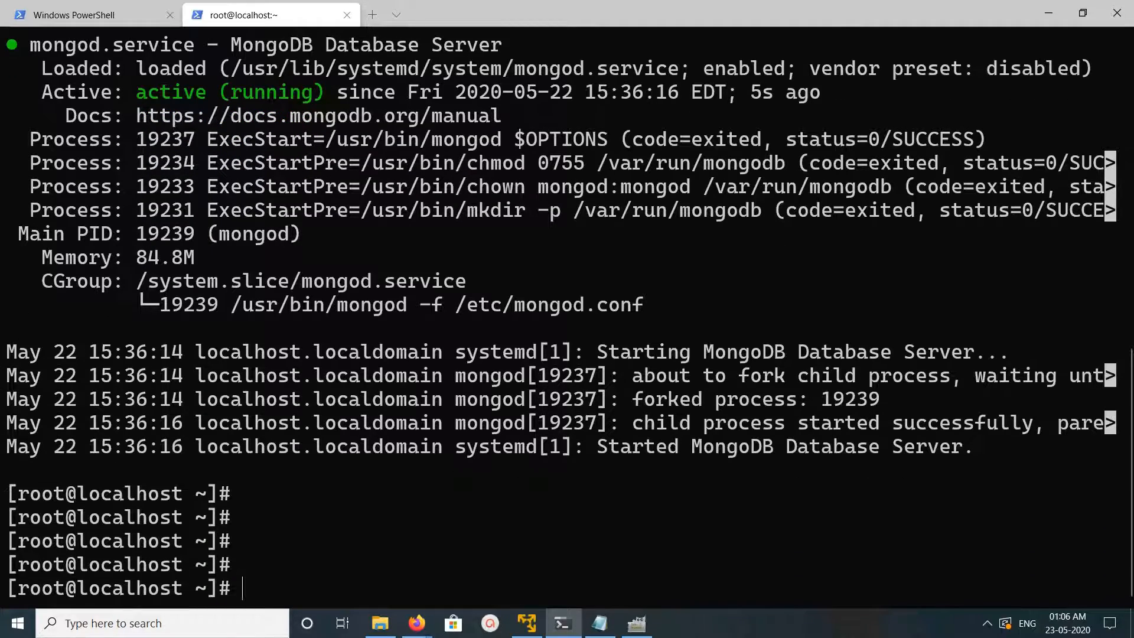
{"action": "type", "text": "systemctl status mongod"}
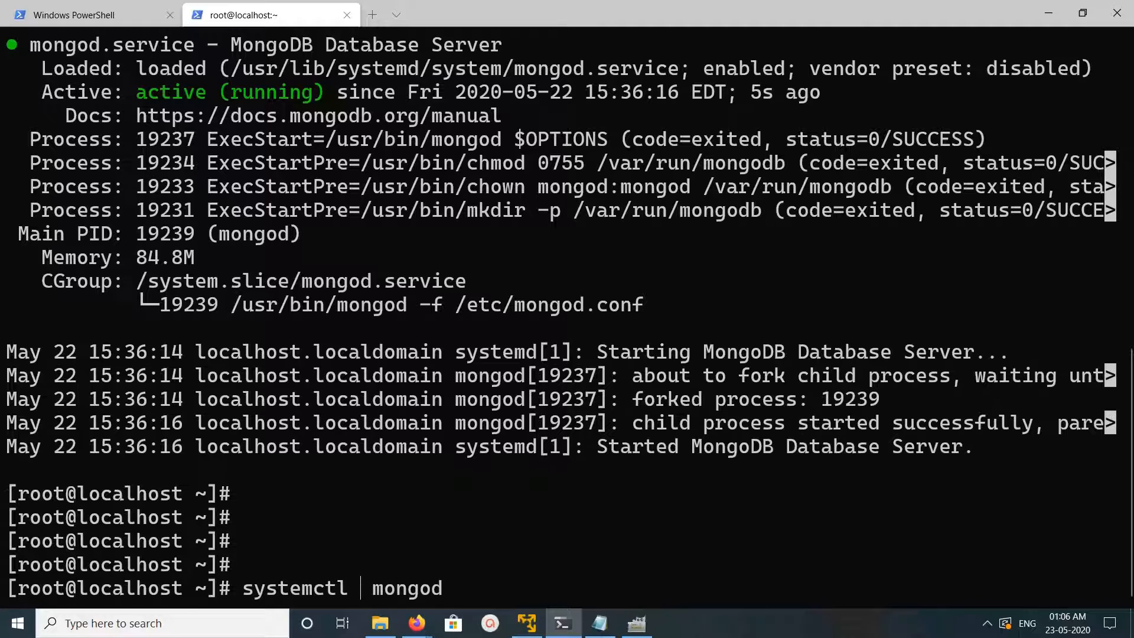
Step: Run systemctl enable mongod so it starts at boot, then begin the mongo command
{"action": "type", "text": "en"}
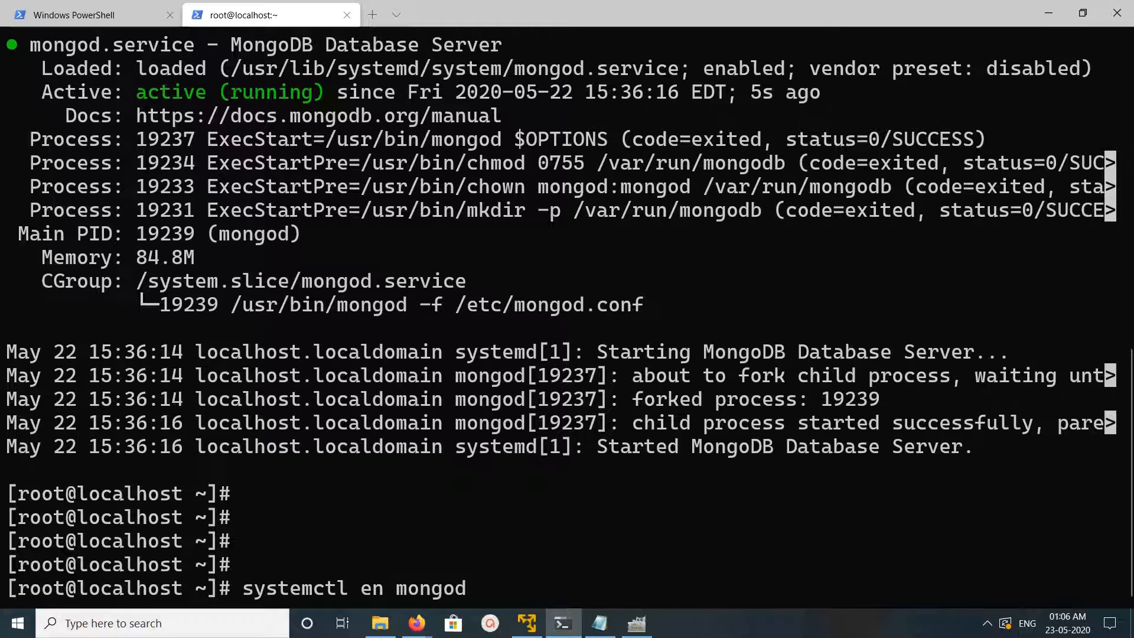
{"action": "type", "text": "a"}
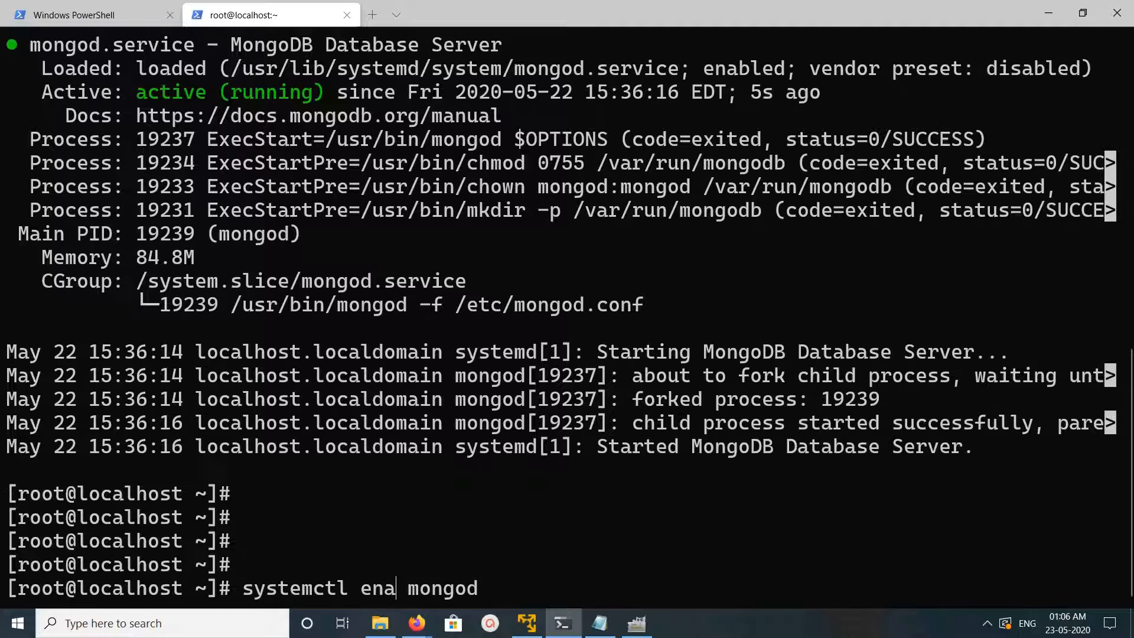
{"action": "type", "text": "ble"}
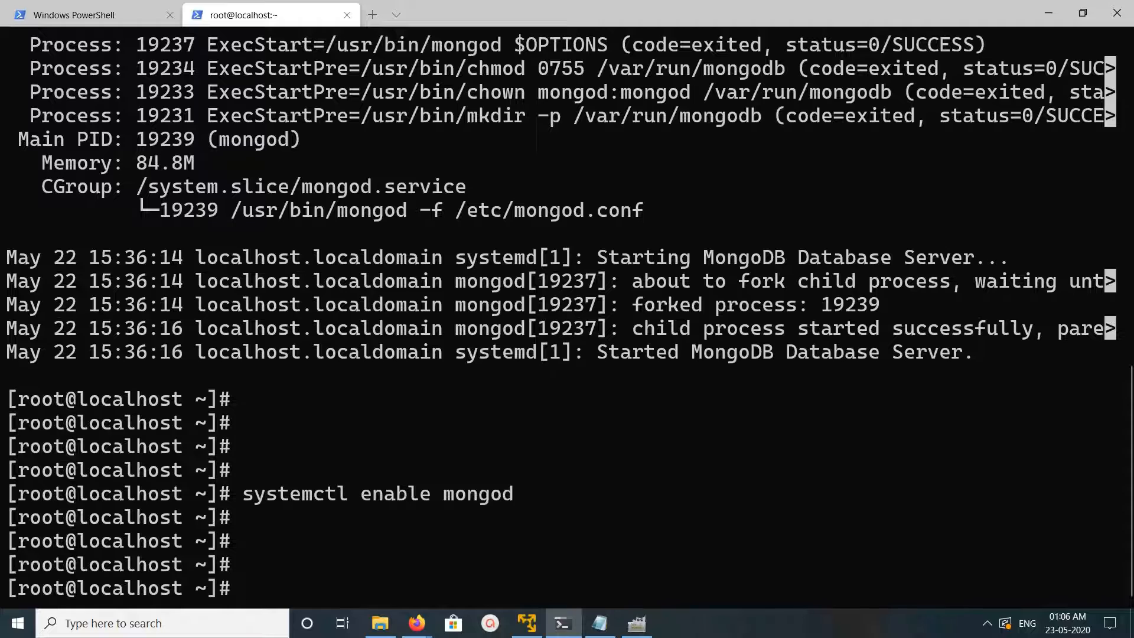
{"action": "type", "text": "mongo"}
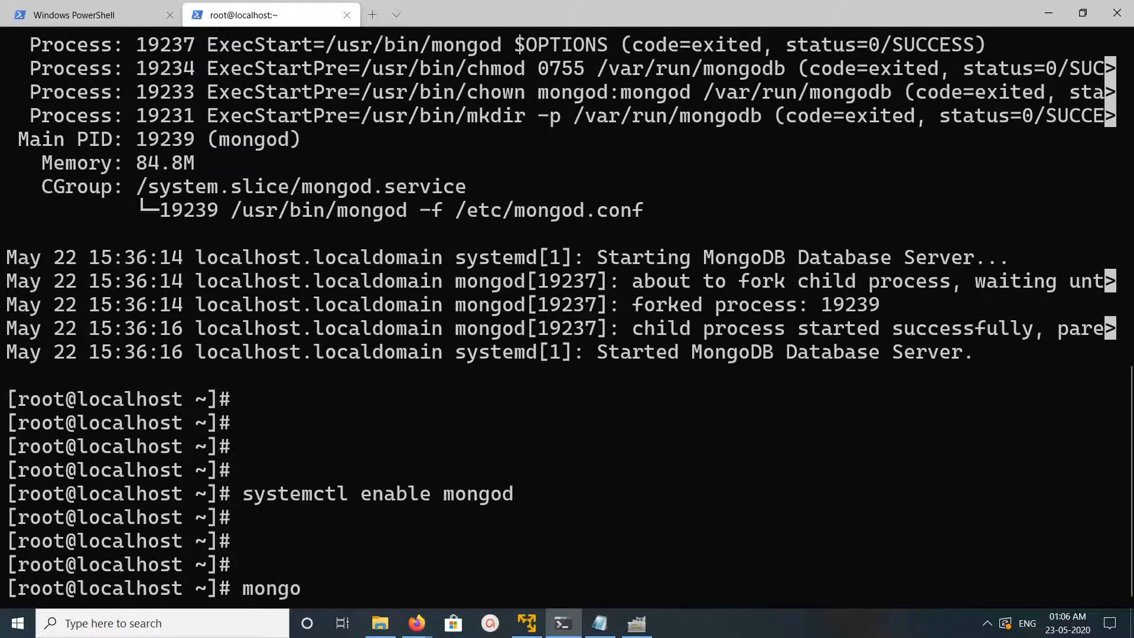
Step: In the mongo shell run show dbs, use admin, show collections, then exit to the root prompt
{"action": "key", "text": "enter"}
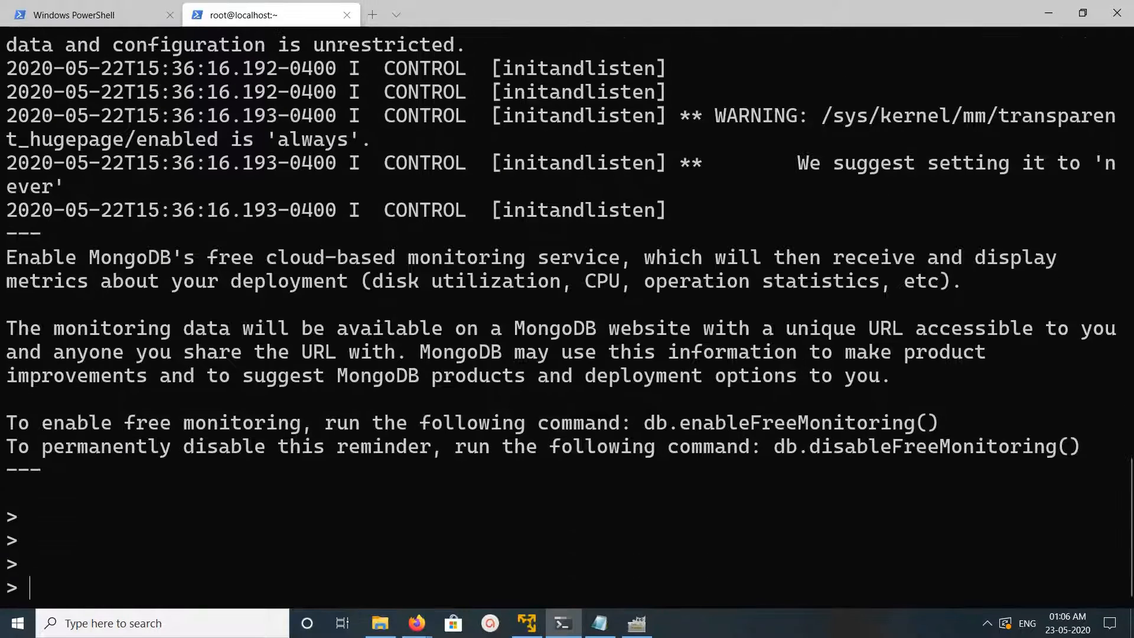
{"action": "type", "text": "show dbs;"}
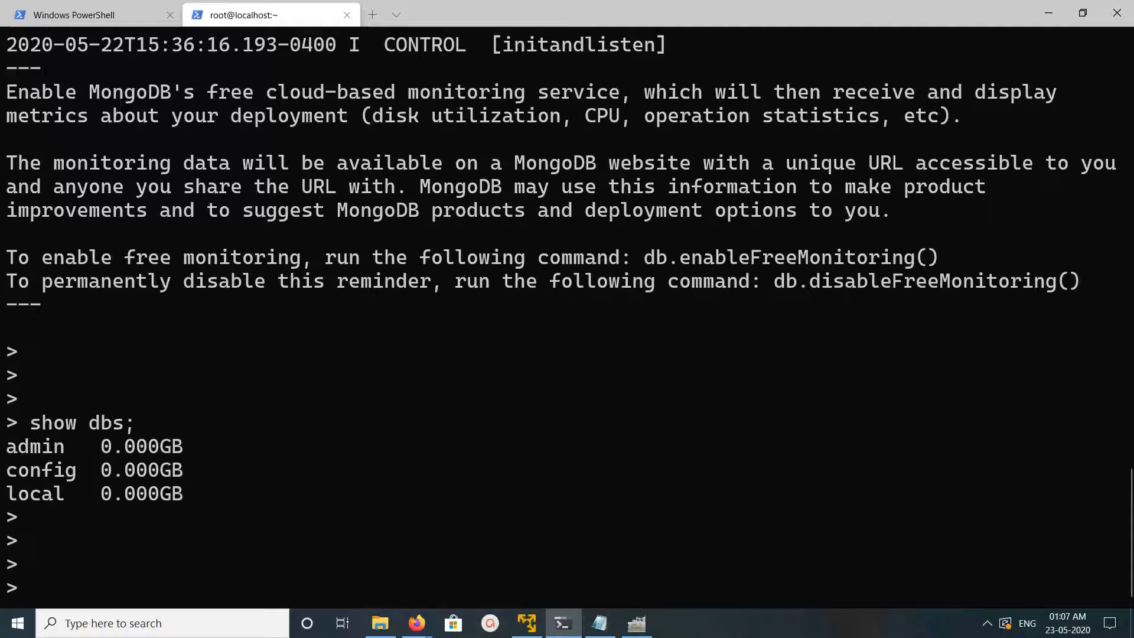
{"action": "type", "text": "use"}
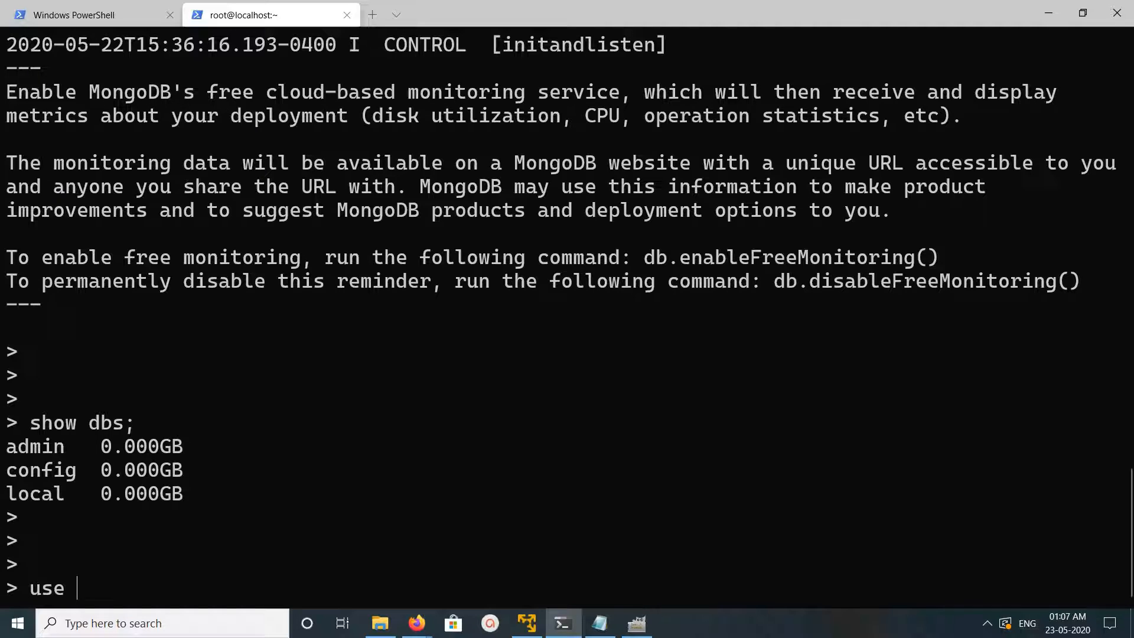
{"action": "type", "text": "admin"}
{"action": "type", "text": "s"}
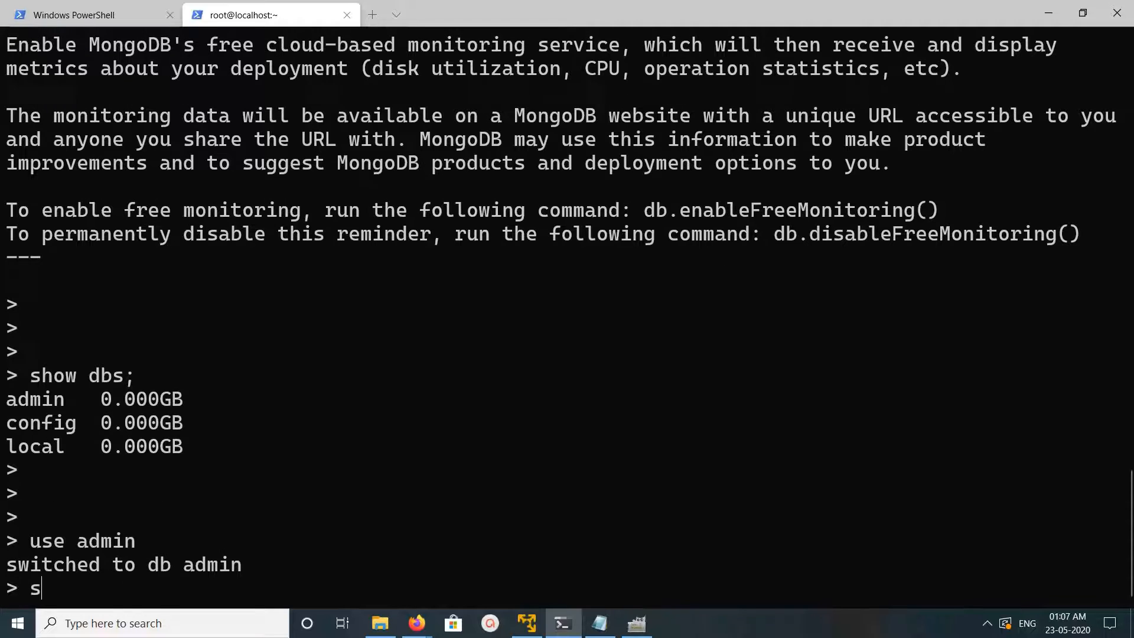
{"action": "type", "text": "how collections"}
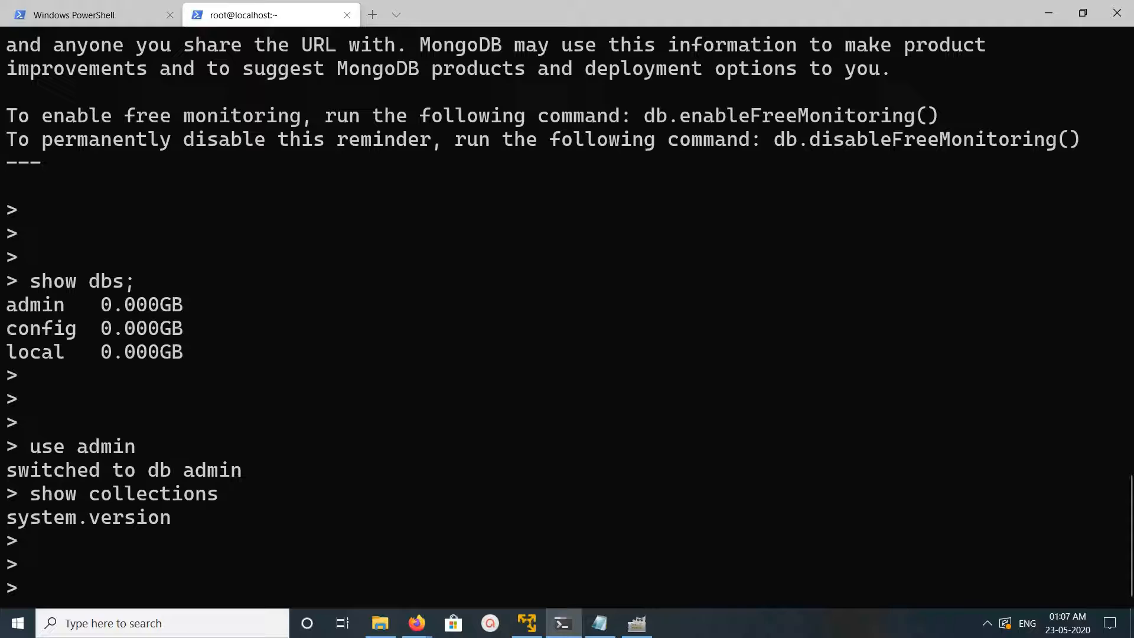
{"action": "type", "text": "exit"}
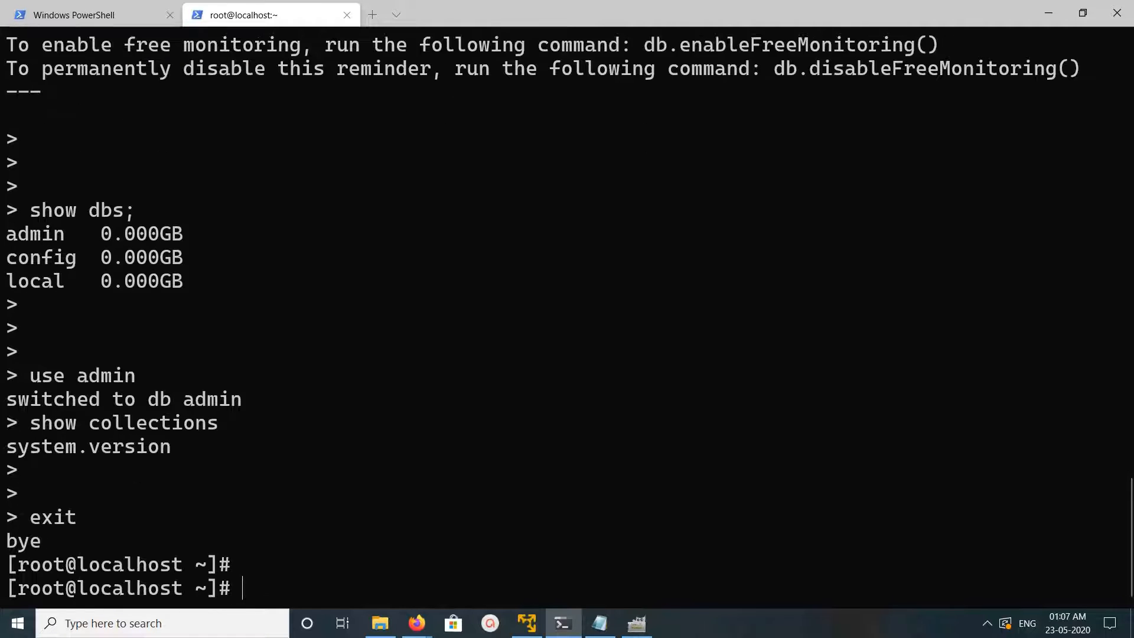